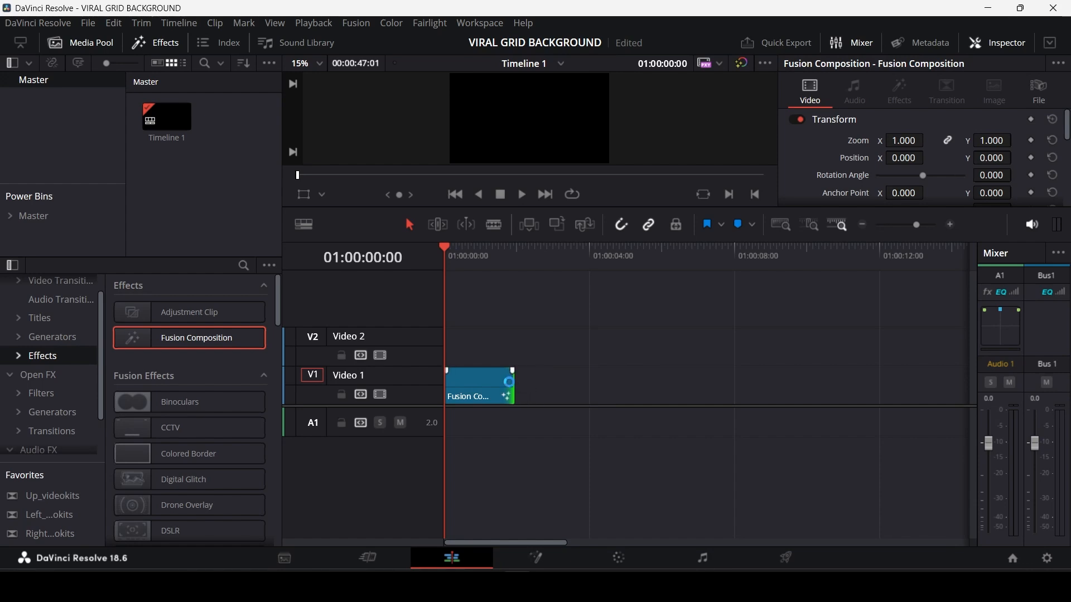
Step: Drag the Fusion Composition clip's right edge on V1 out to about 11 seconds
drag(515, 385, 784, 385)
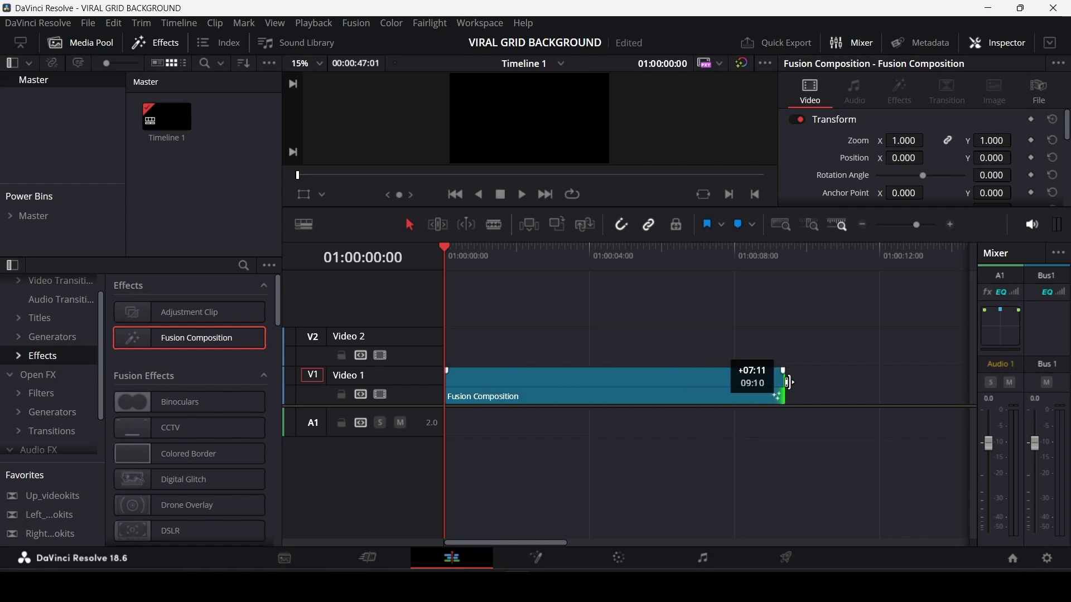
drag(786, 381, 874, 381)
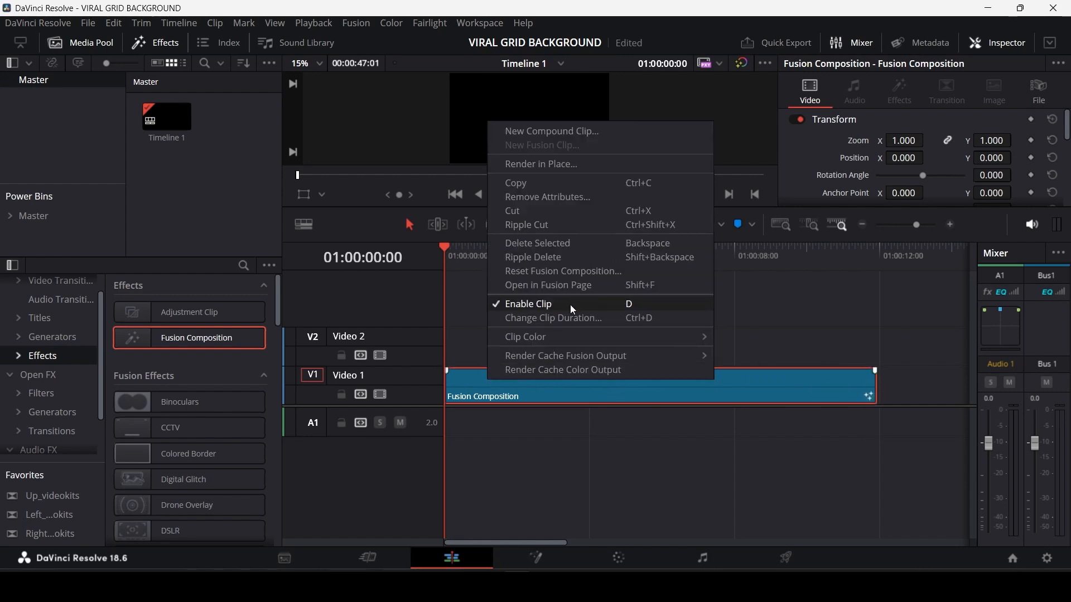
Step: Open the clip in Fusion, connect Background1 to MediaOut1, and make it a vertical dark-blue gradient
click(548, 285)
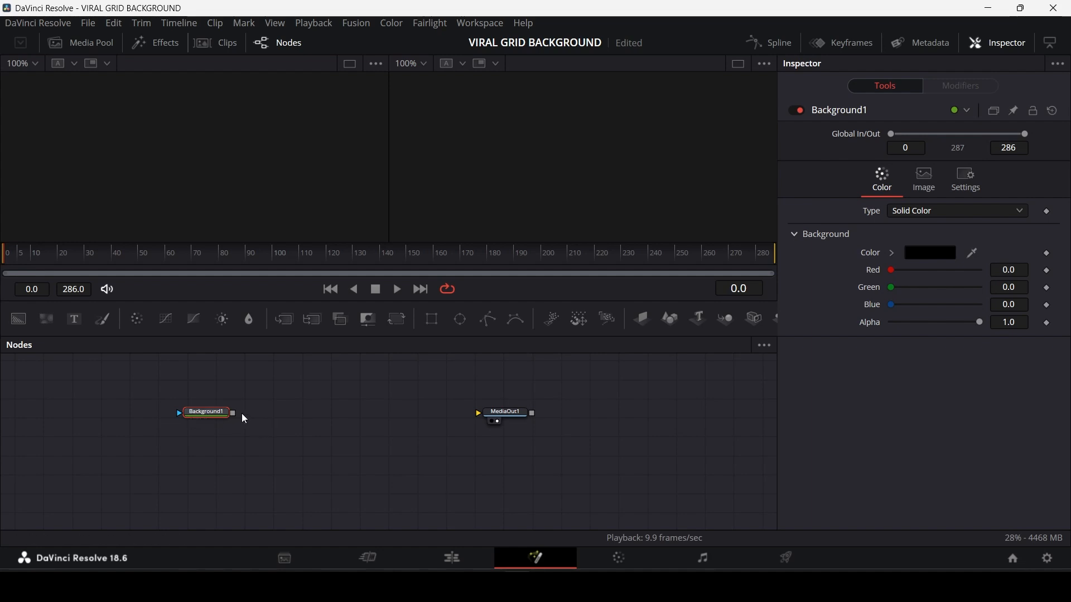
drag(232, 413, 477, 413)
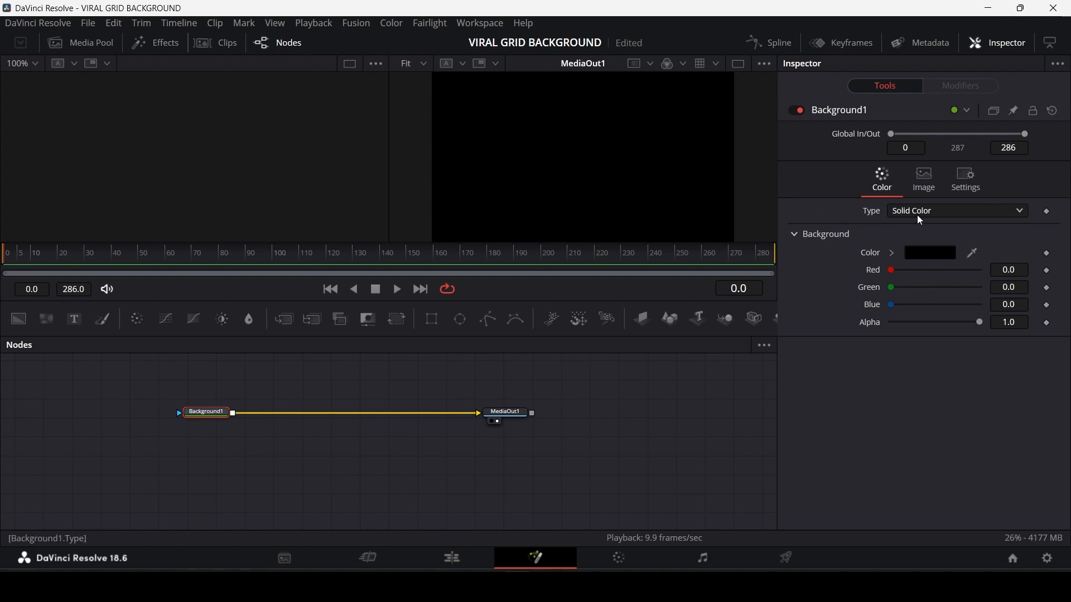
click(957, 211)
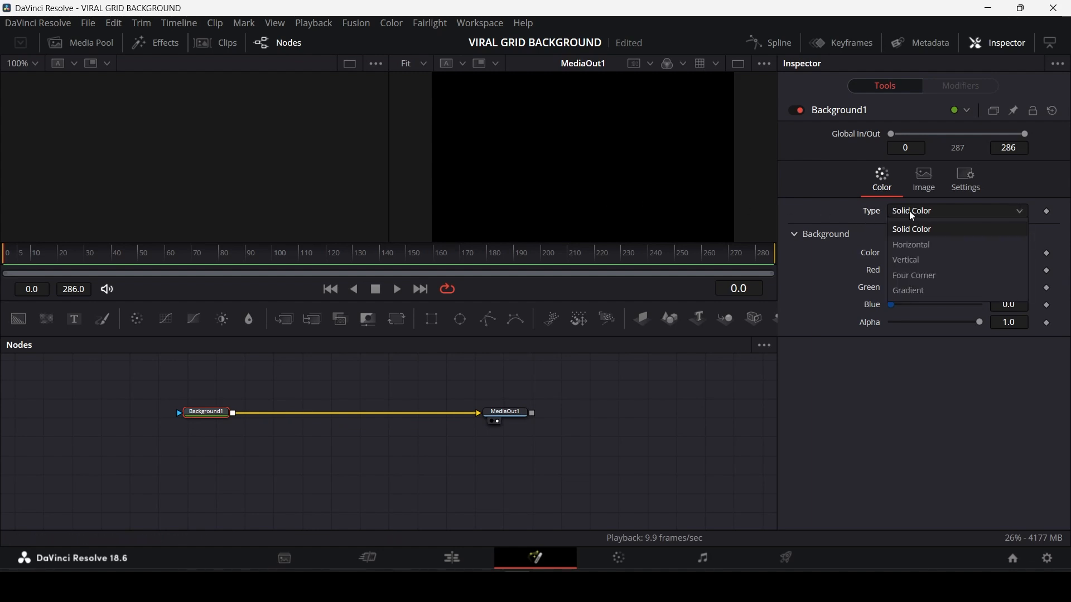
mouse_move(910, 245)
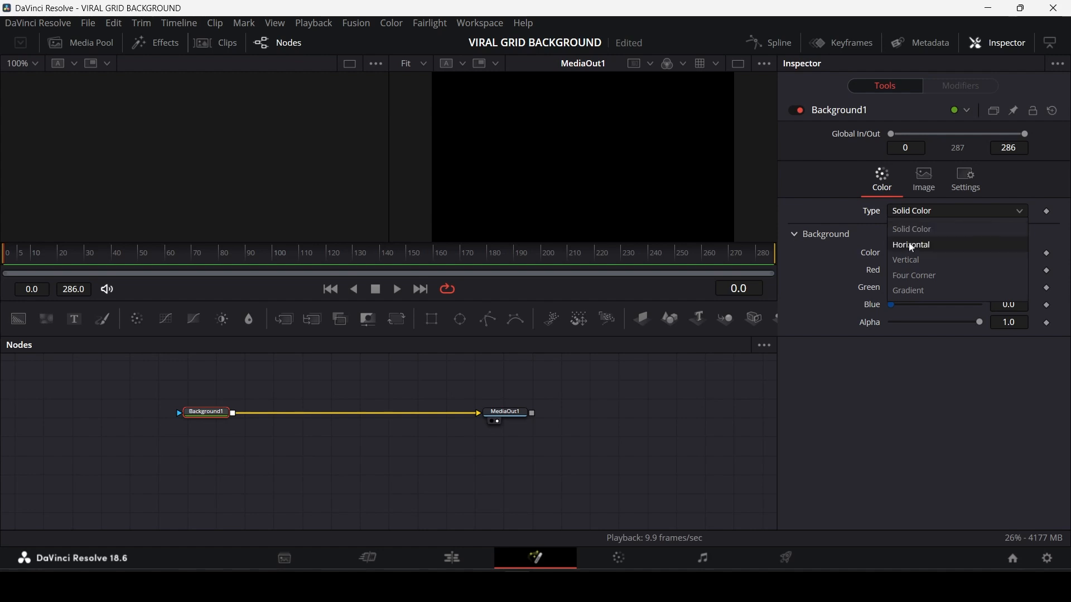
click(905, 260)
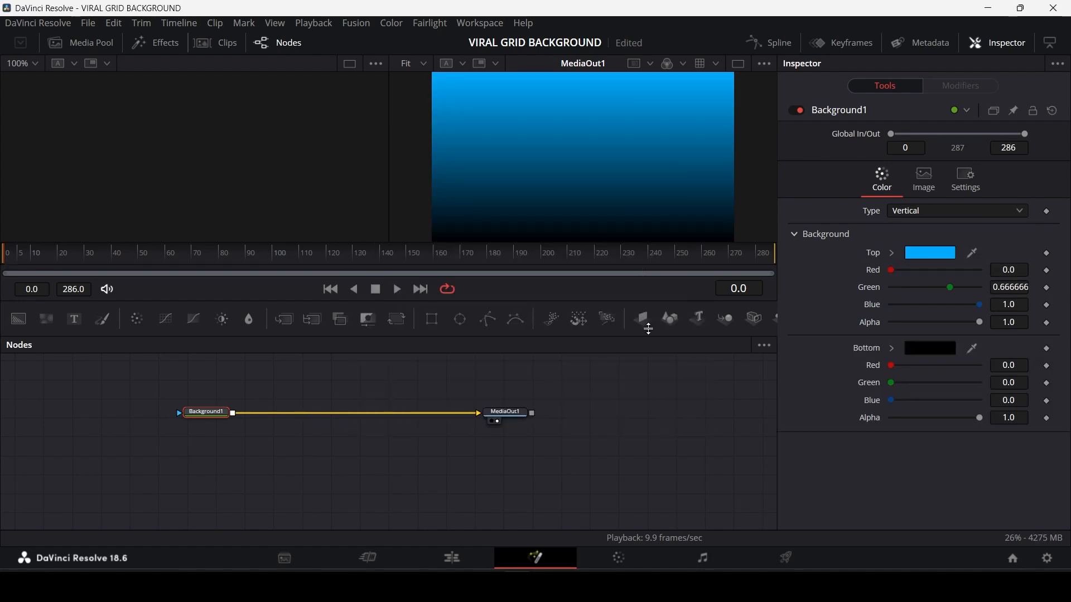
click(930, 252)
text(g)
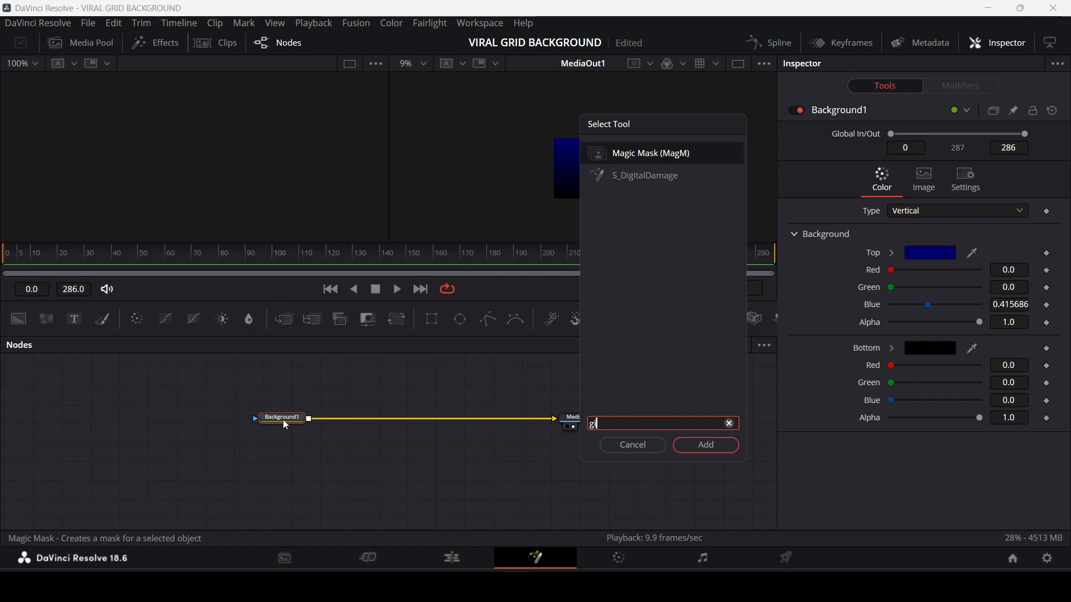
Step: Add a Grid node with 7 row and column cells and Major Line Width 1.0
text(rid)
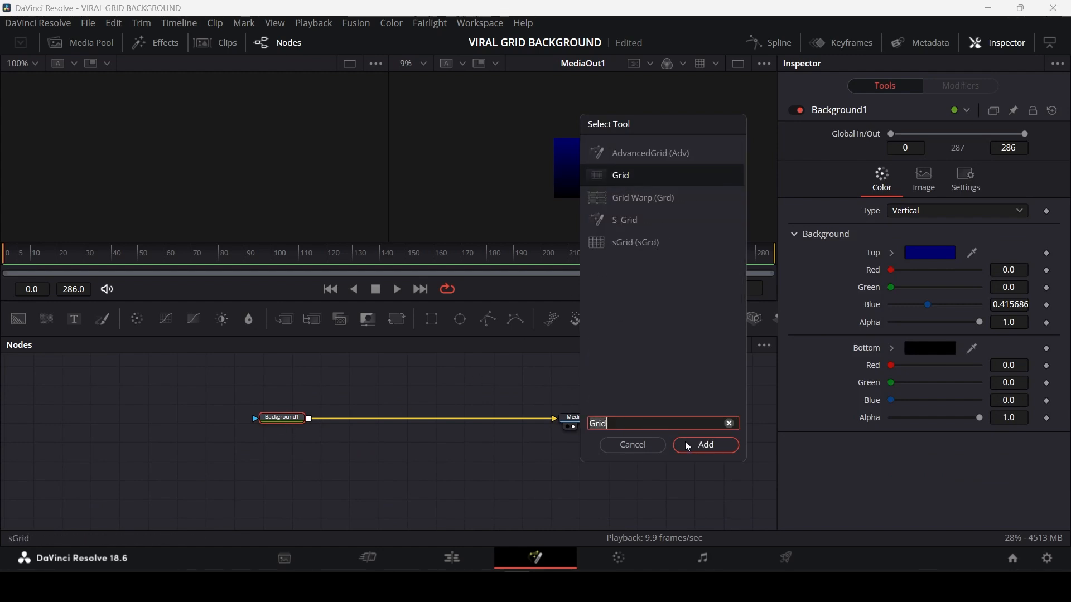
click(706, 445)
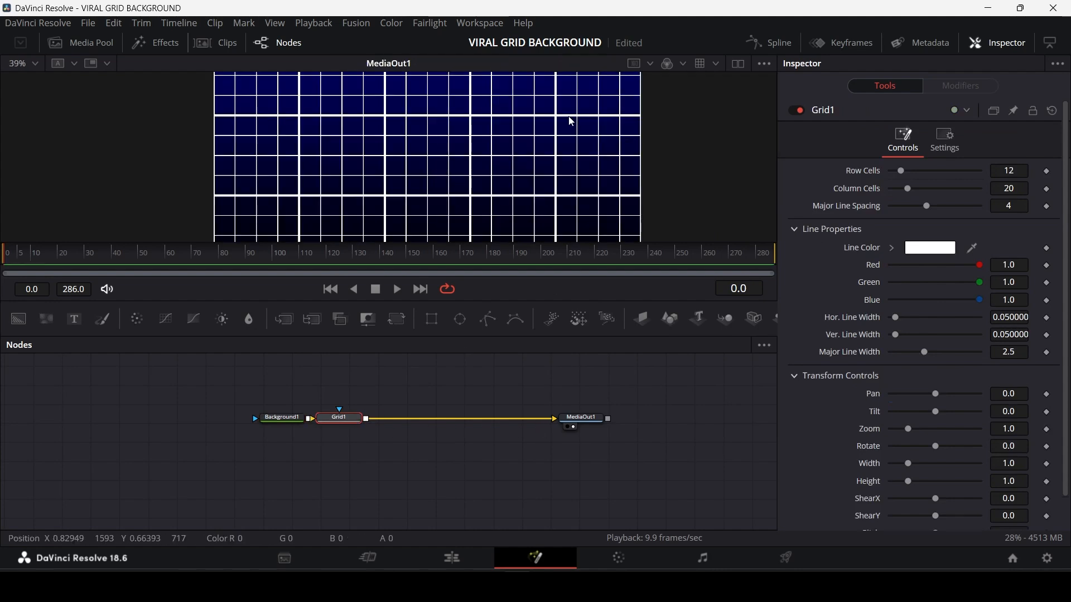
mouse_move(609, 138)
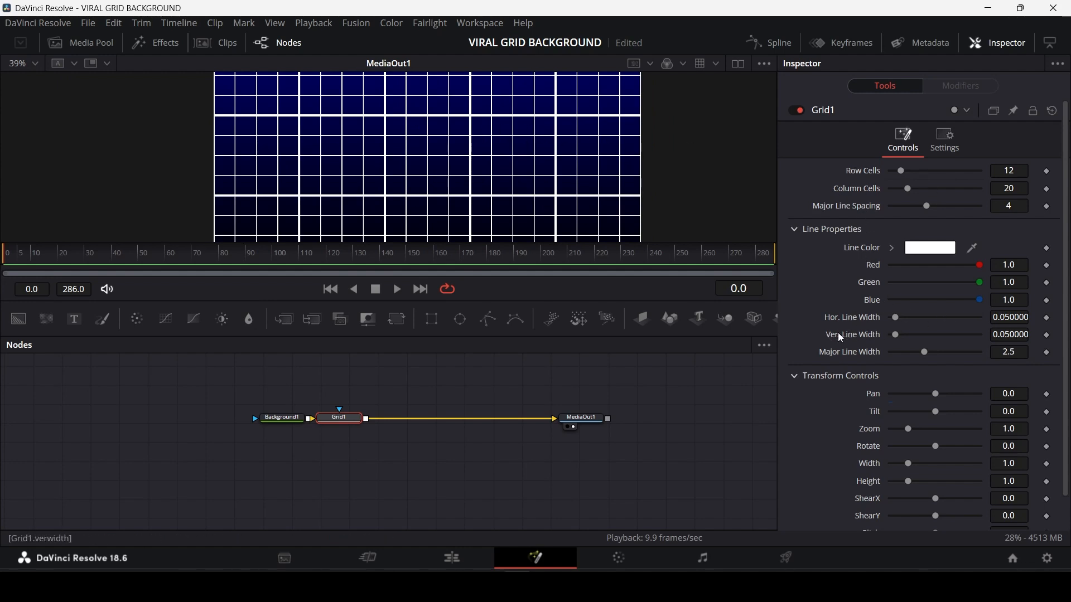
mouse_move(849, 325)
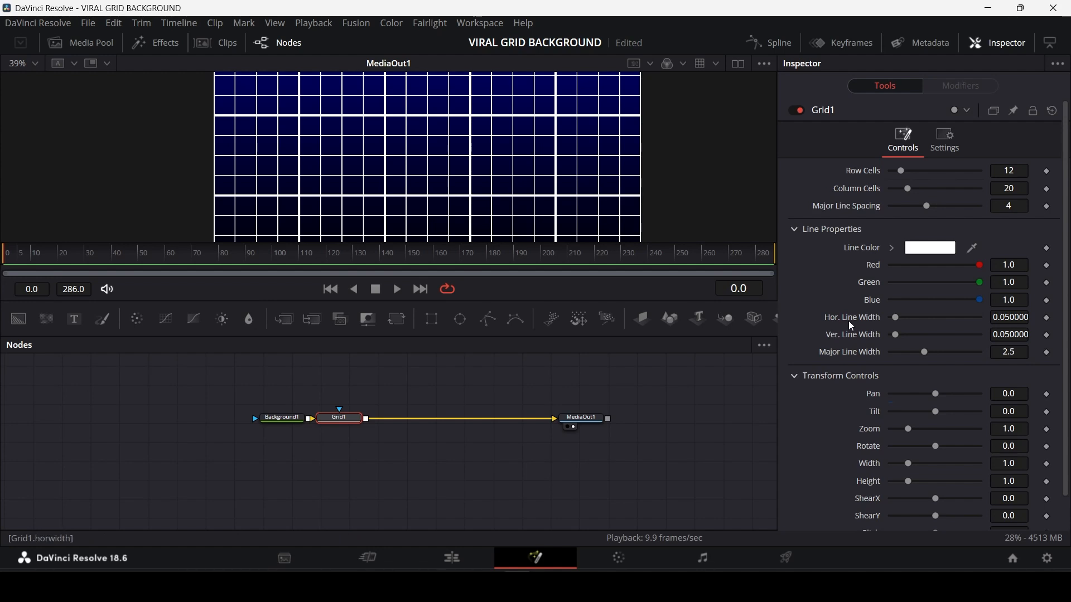
mouse_move(832, 328)
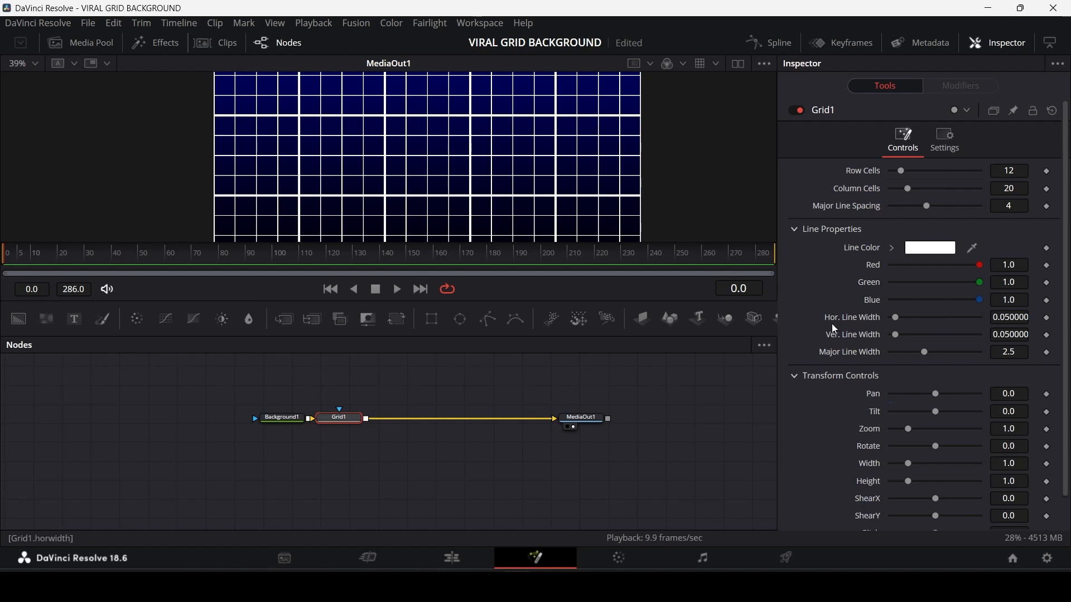
mouse_move(927, 352)
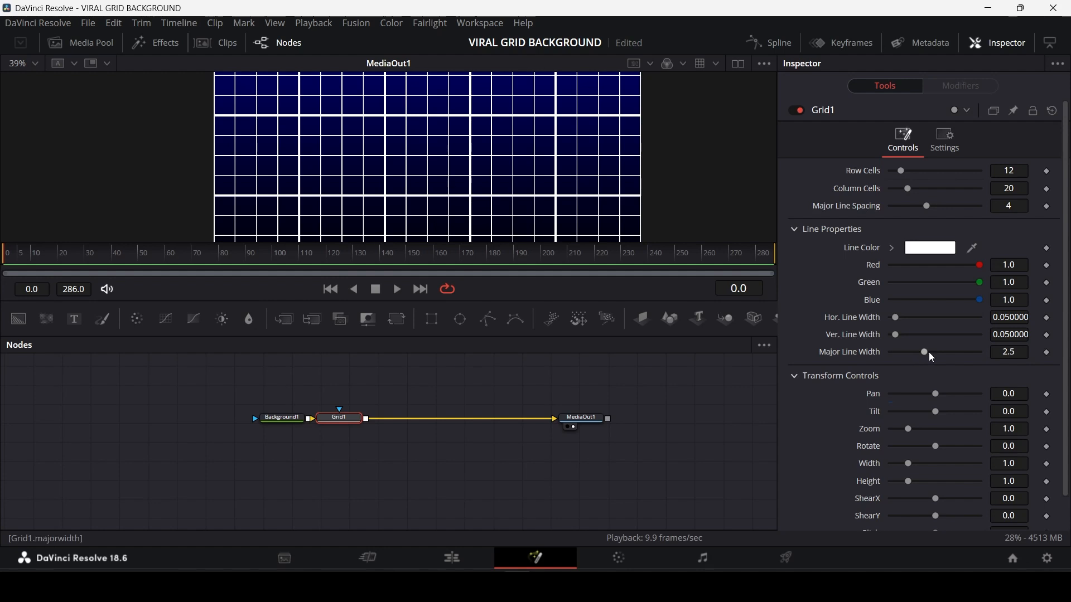
click(1008, 352)
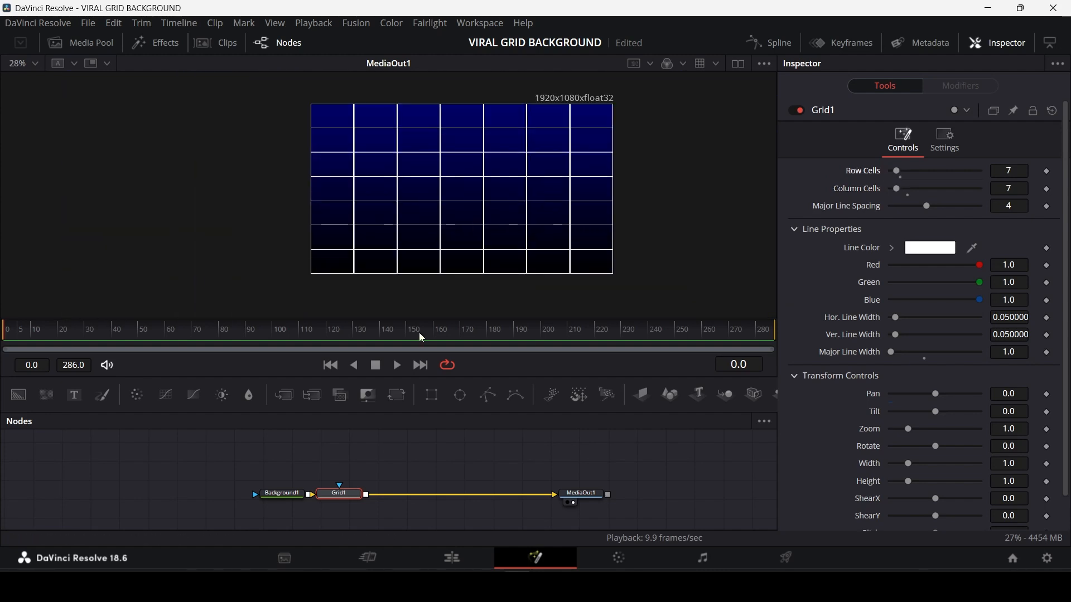
Step: Lower Grid1's Blend in the Settings tab to about 0.346
click(944, 137)
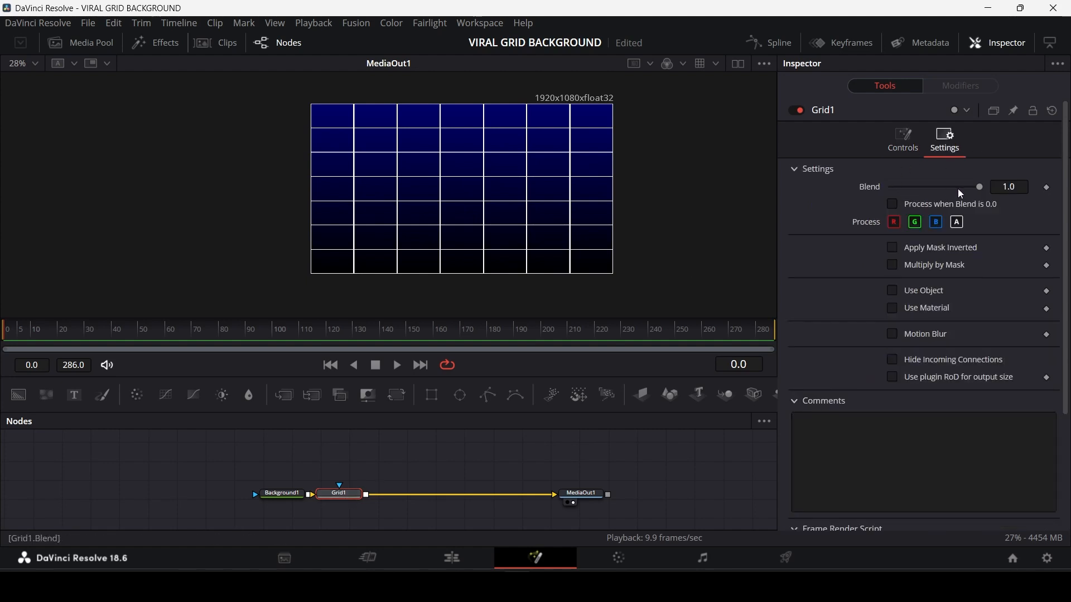
drag(979, 186, 936, 187)
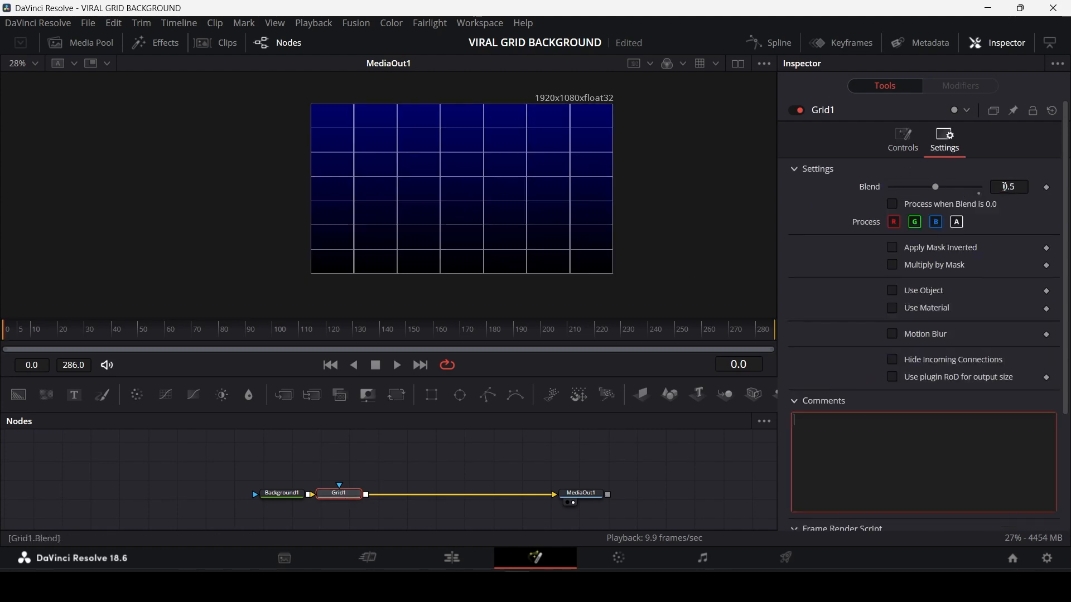
drag(935, 186, 924, 186)
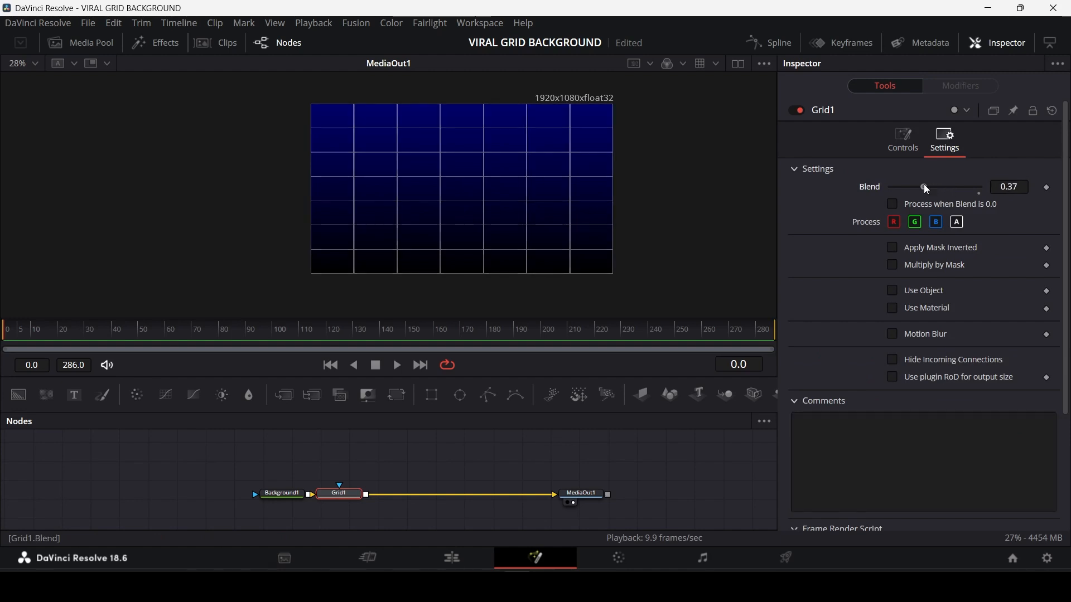
drag(924, 186, 921, 186)
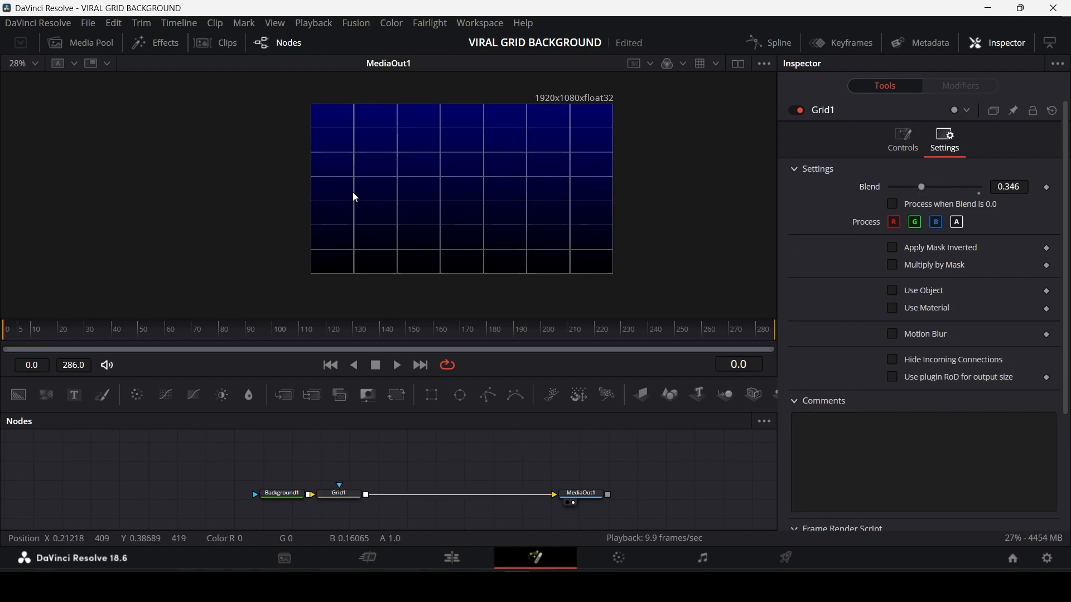
mouse_move(438, 195)
text(Text+)
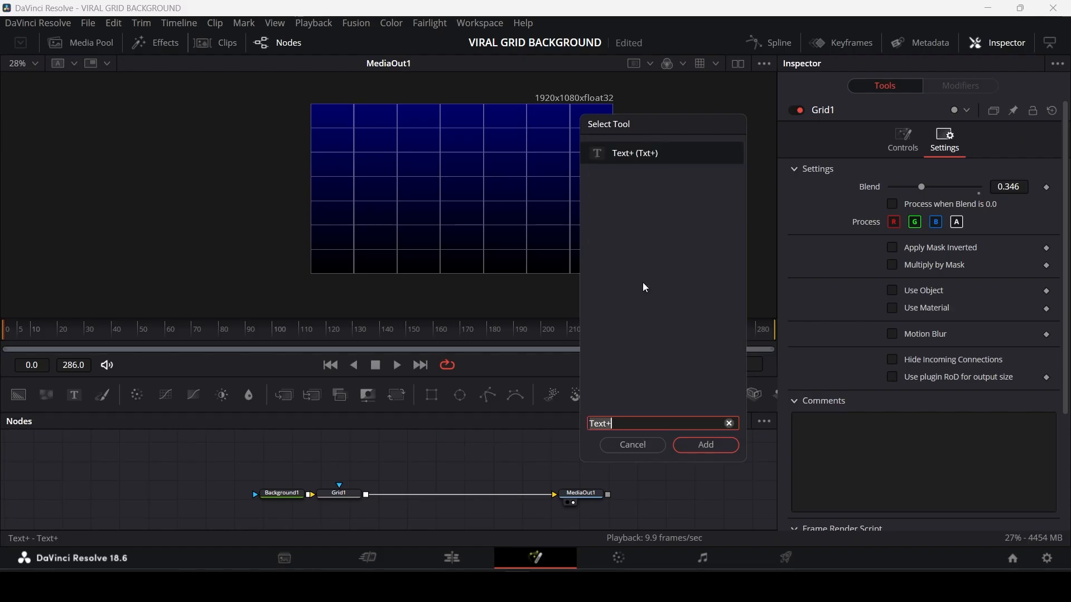
Step: Add a Text+ node feeding the Merge over Grid1 and type a row of dashes
click(704, 445)
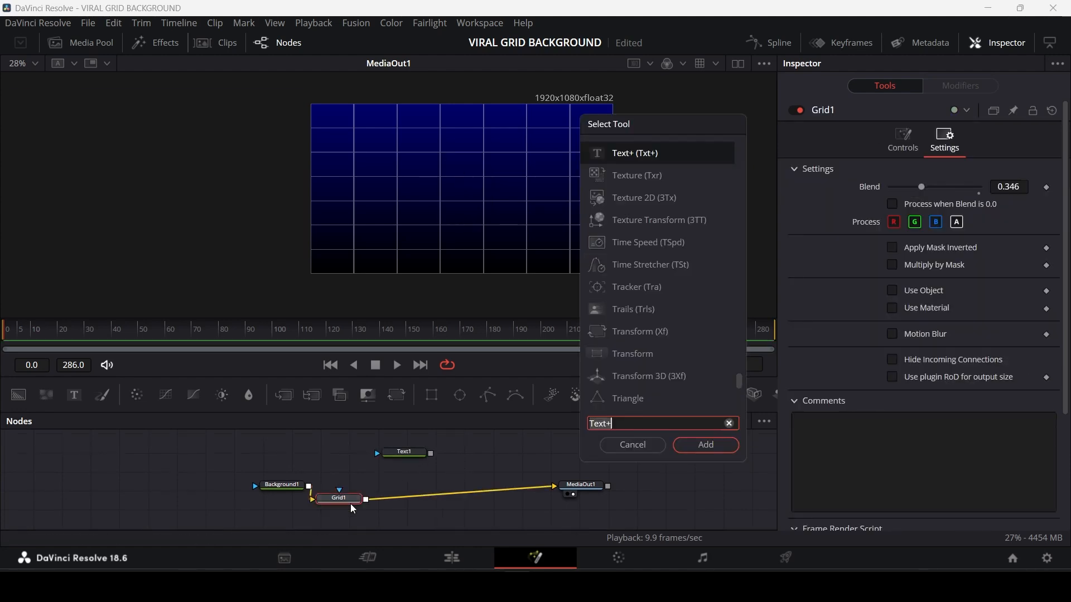
click(633, 444)
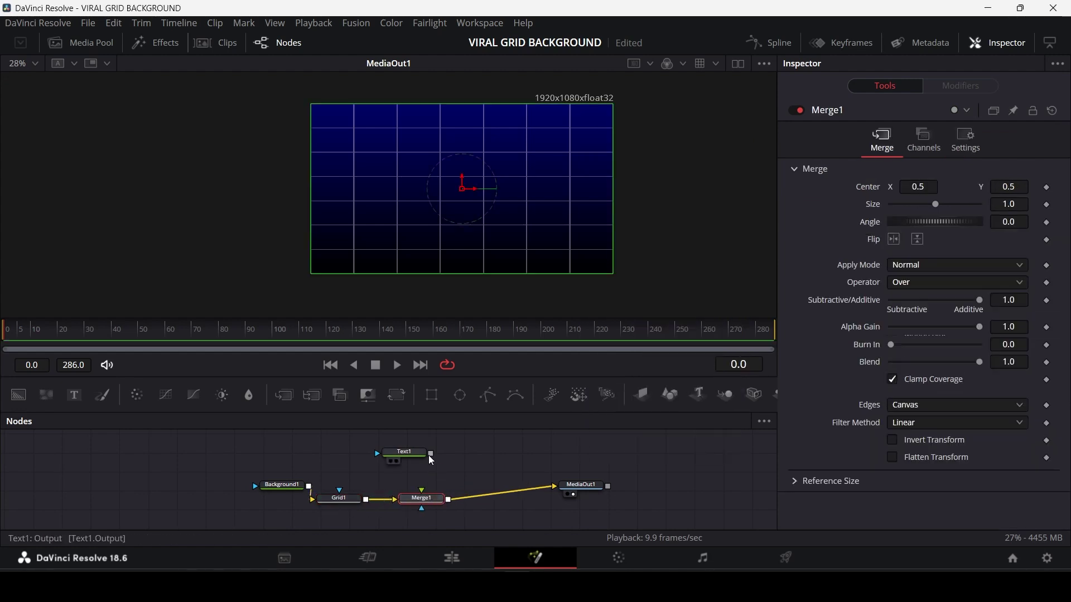
click(403, 453)
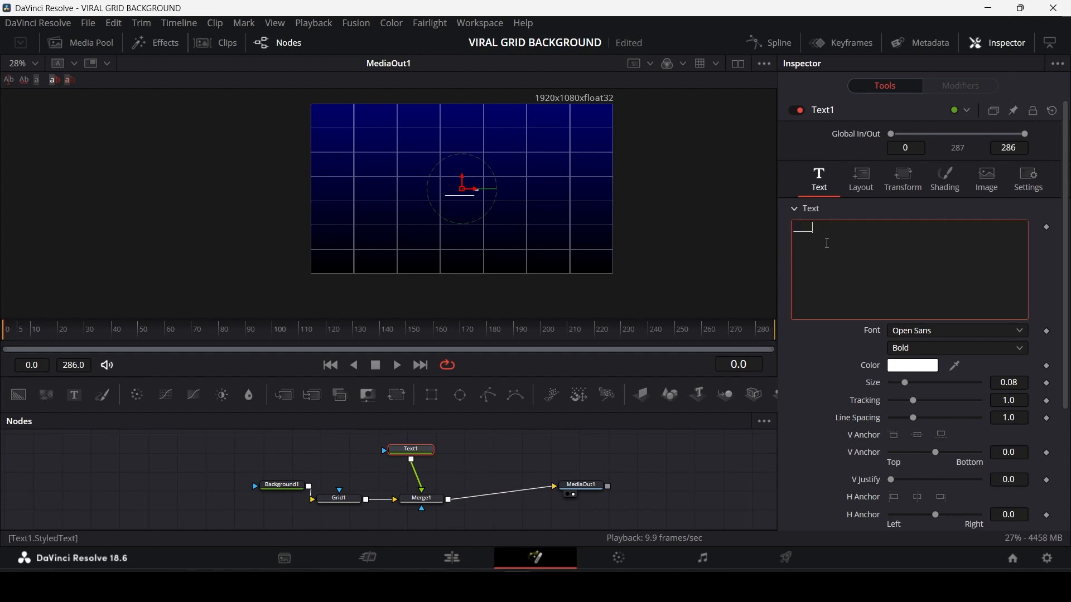
text(-----------)
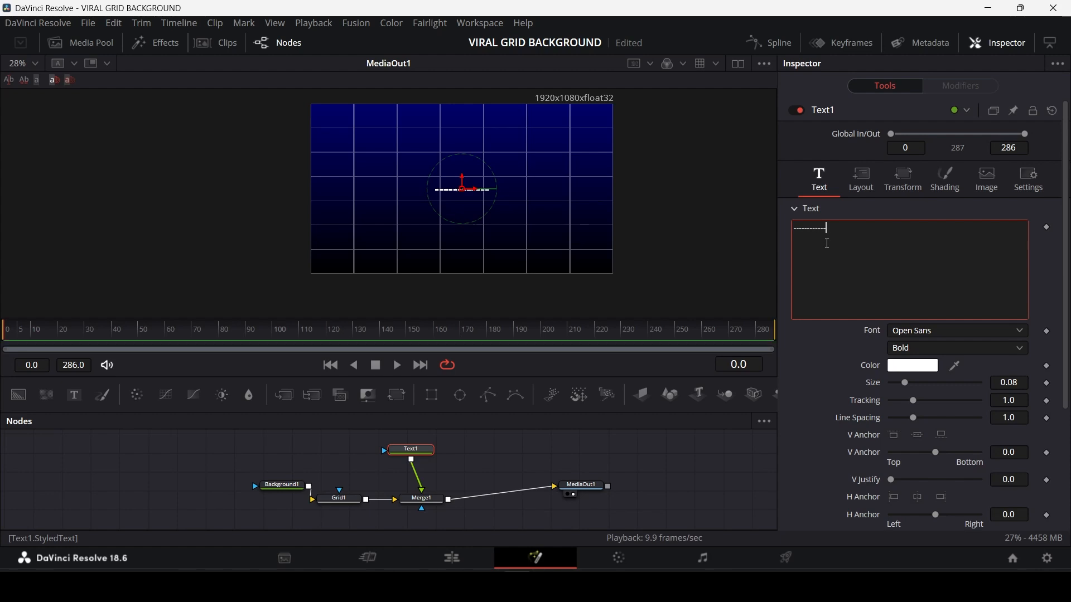
click(861, 175)
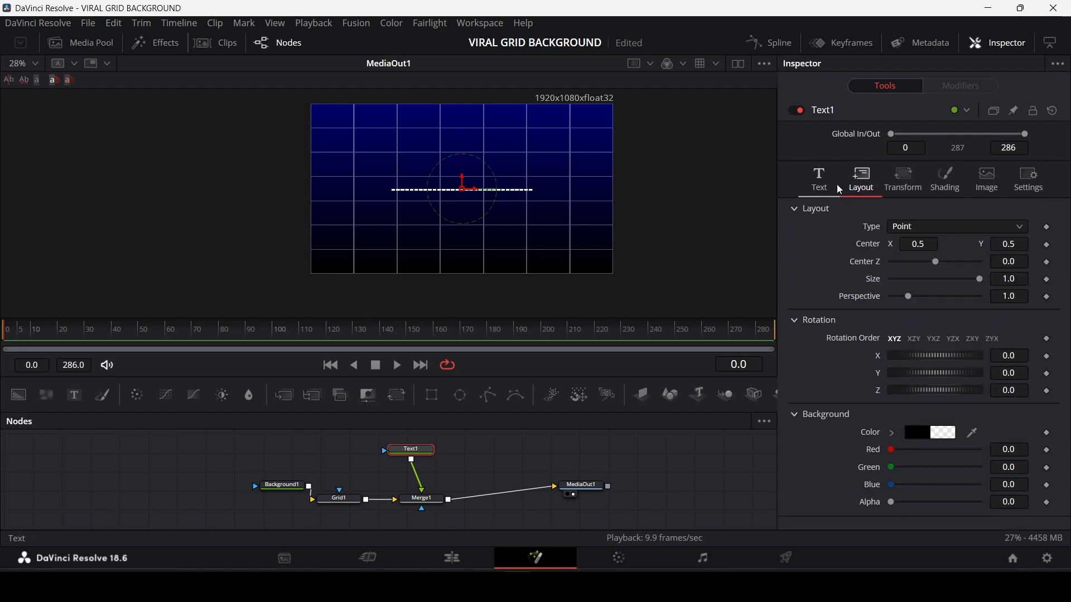
Step: Set the text Layout Type to Circle and widen the tracking so dashes space evenly
click(957, 227)
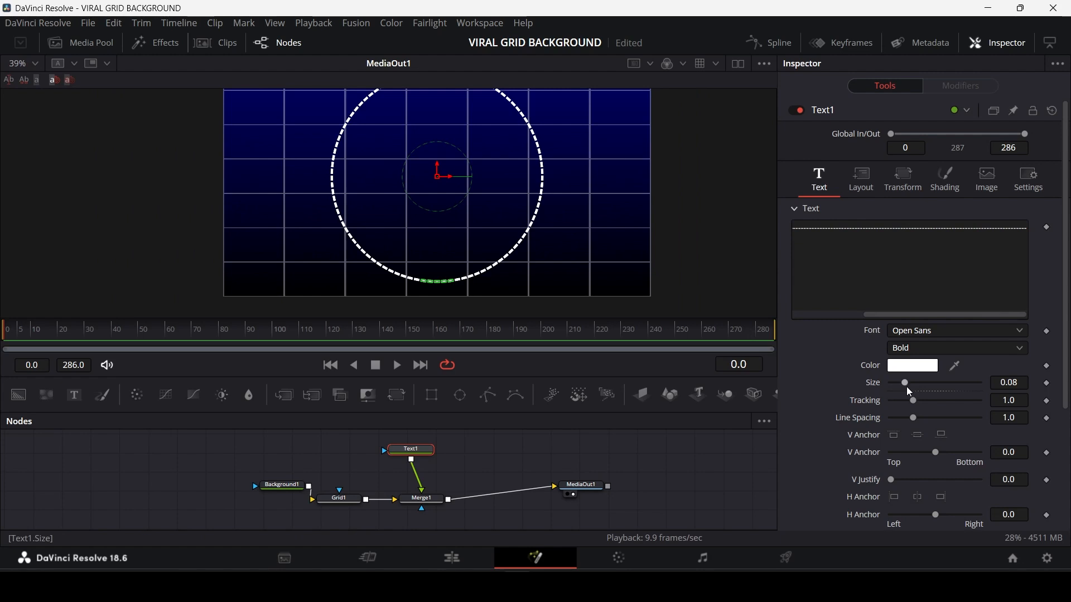
drag(912, 401, 920, 401)
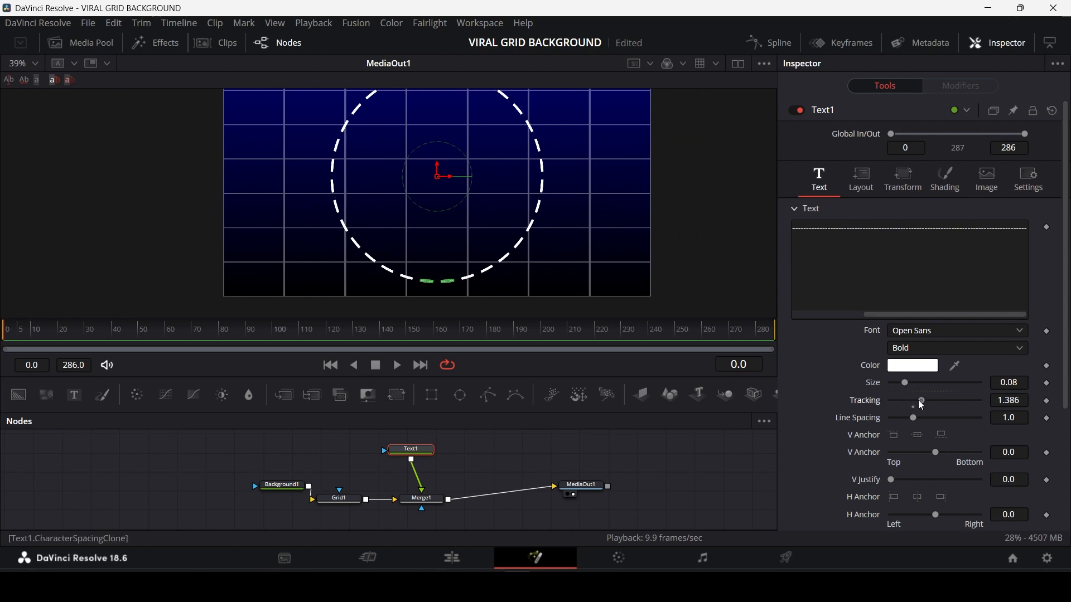
drag(920, 400, 913, 400)
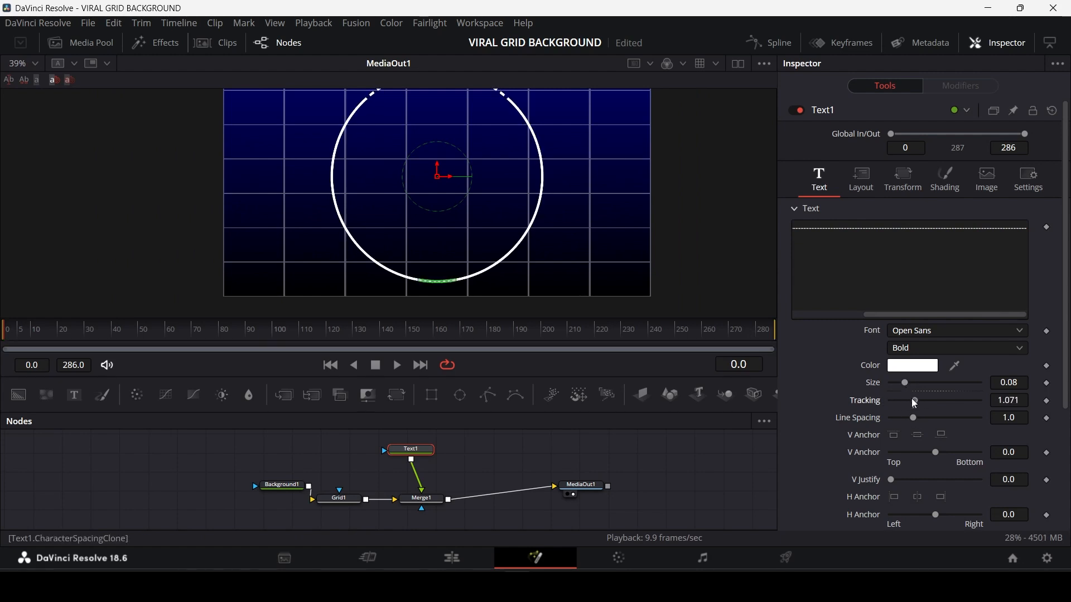
drag(913, 401, 929, 401)
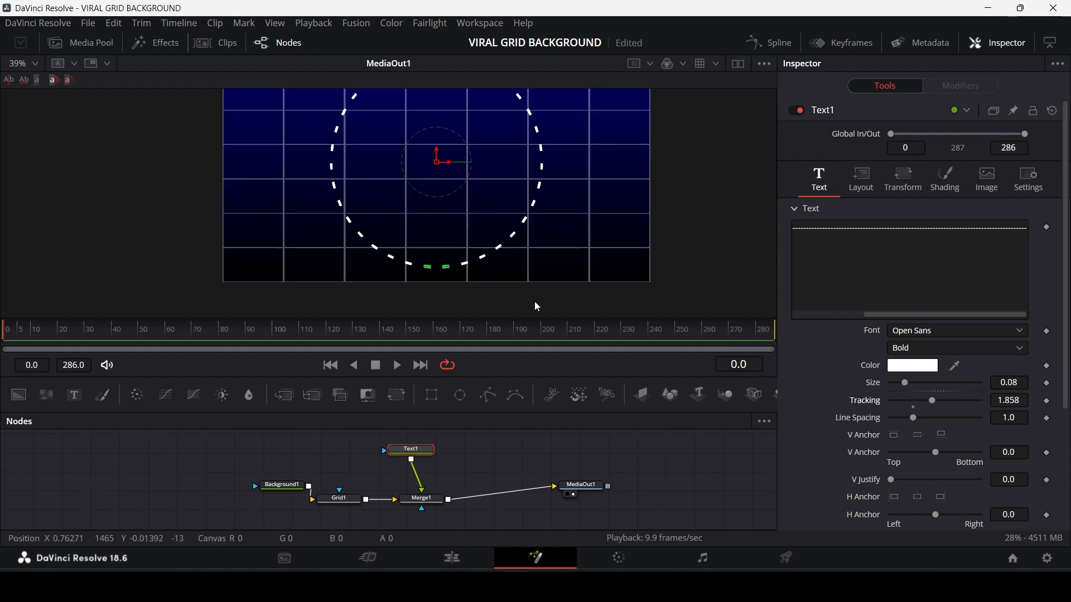
click(861, 178)
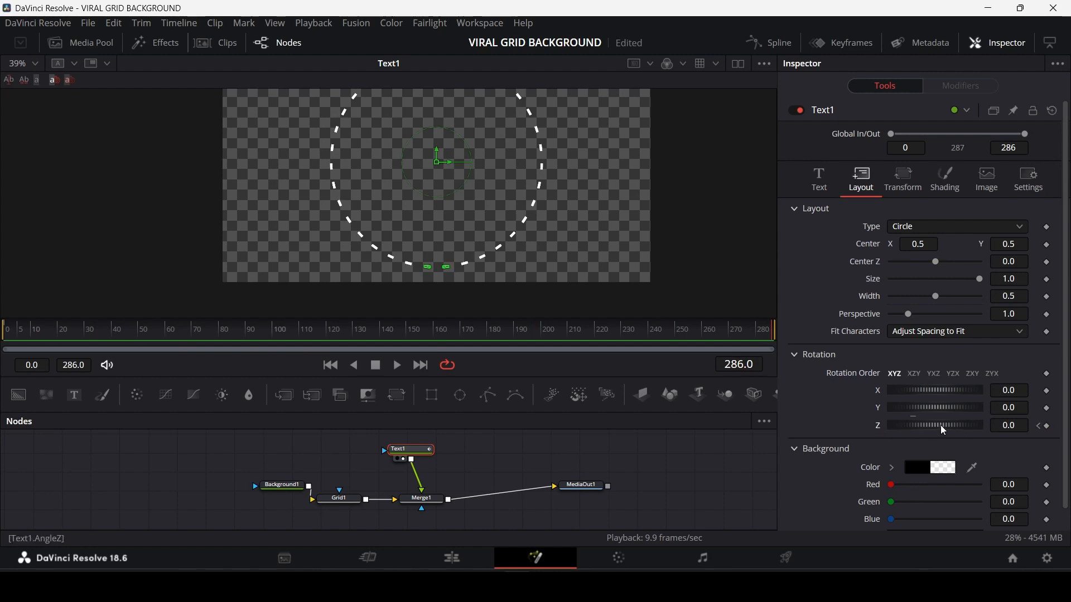
Step: Keyframe the circle's Z rotation at frame 286 and frame 0 with different angles
drag(942, 425, 928, 425)
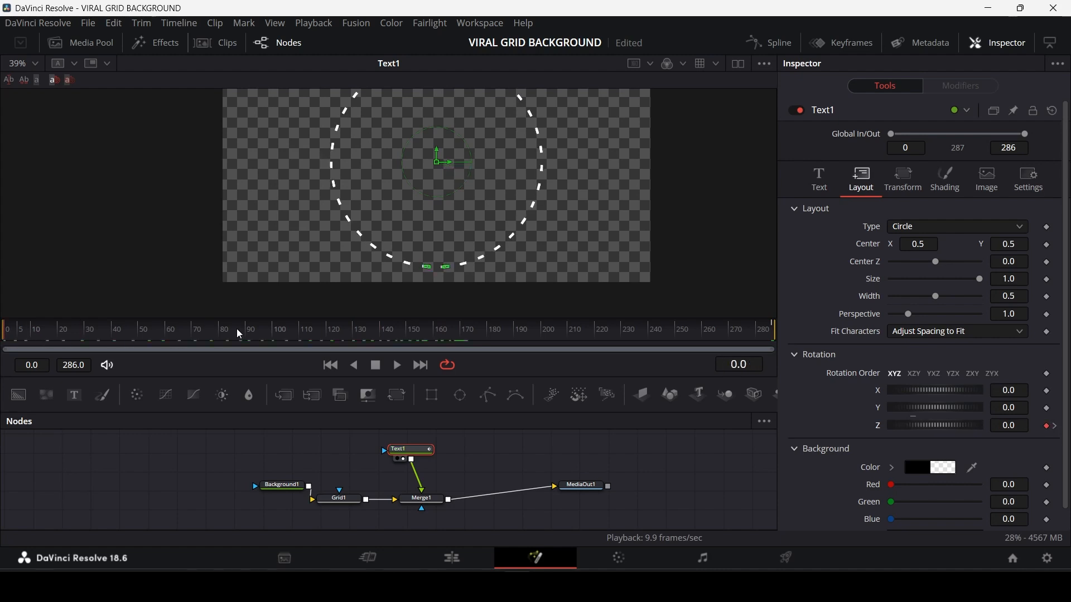
click(396, 365)
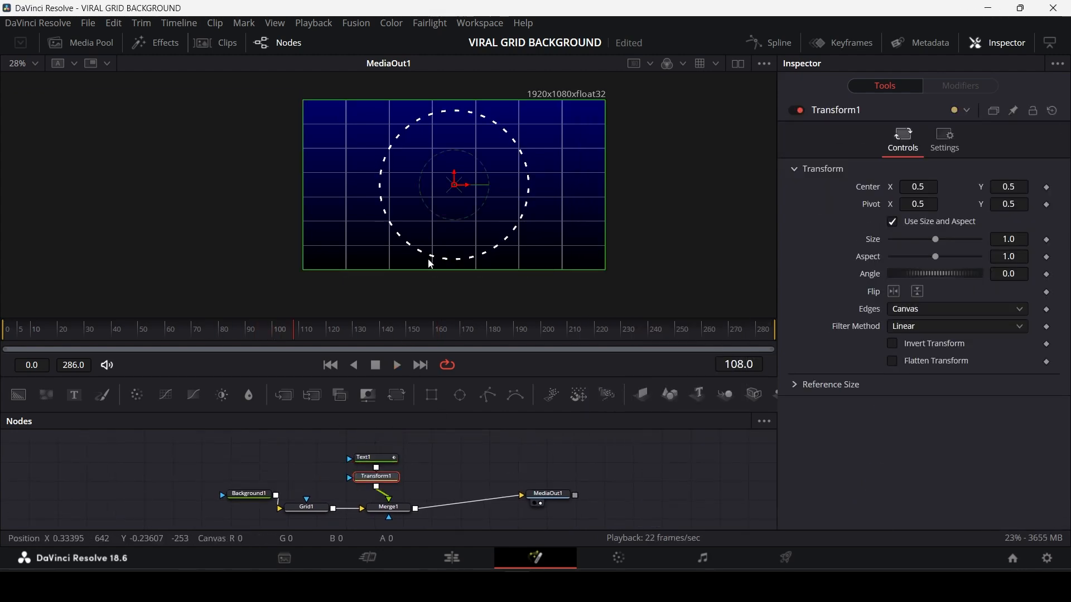
Step: Drag the Transform center in the viewer to place the dotted circle on the top-left corner
drag(455, 184, 325, 115)
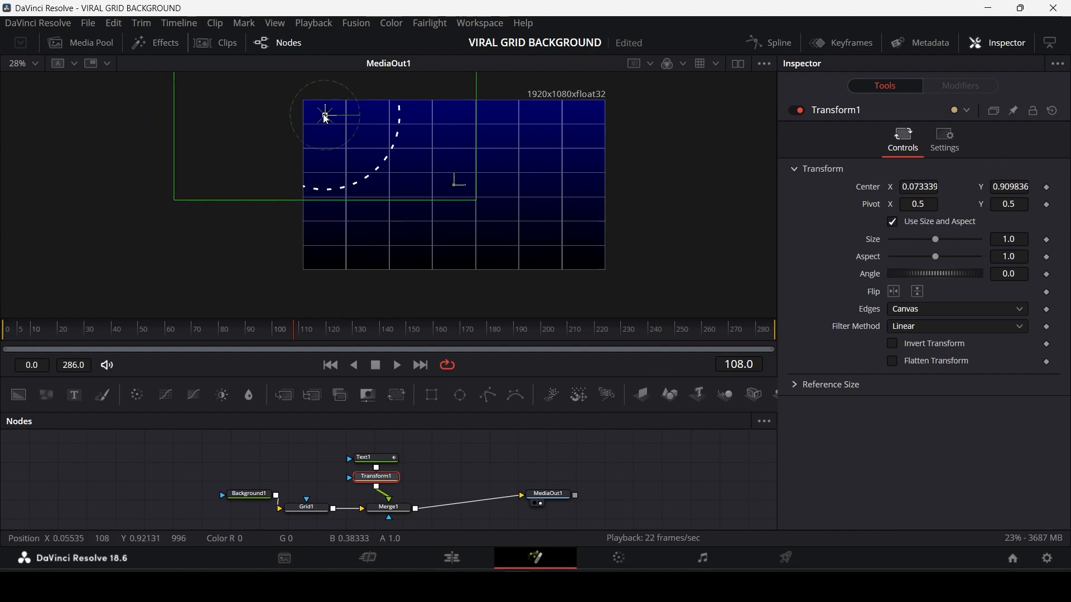
drag(324, 116, 335, 114)
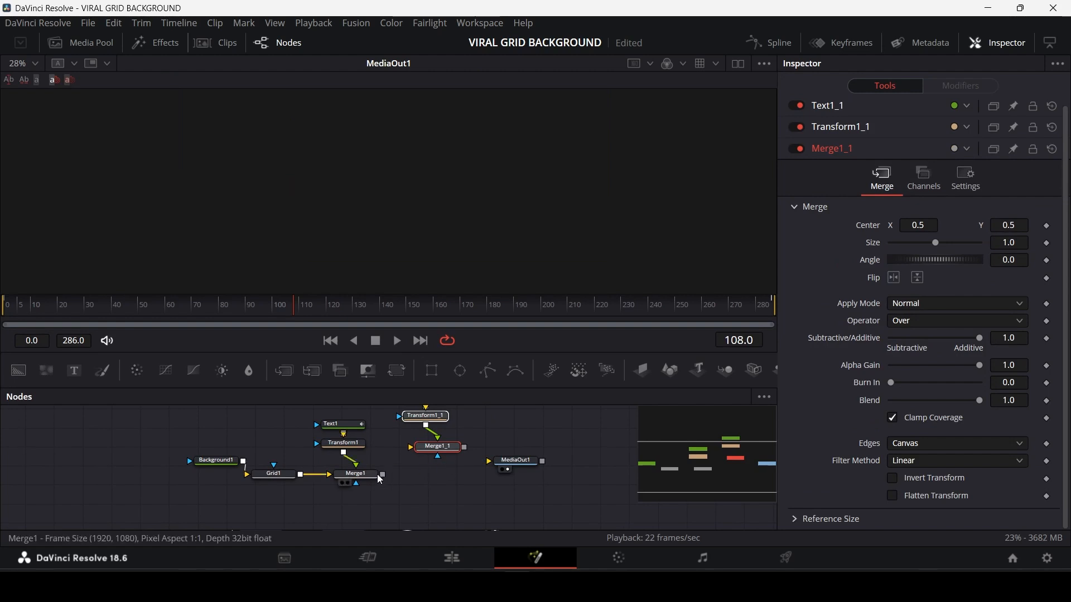
Step: Connect Merge1 into the background input of the pasted Merge1_1
click(438, 447)
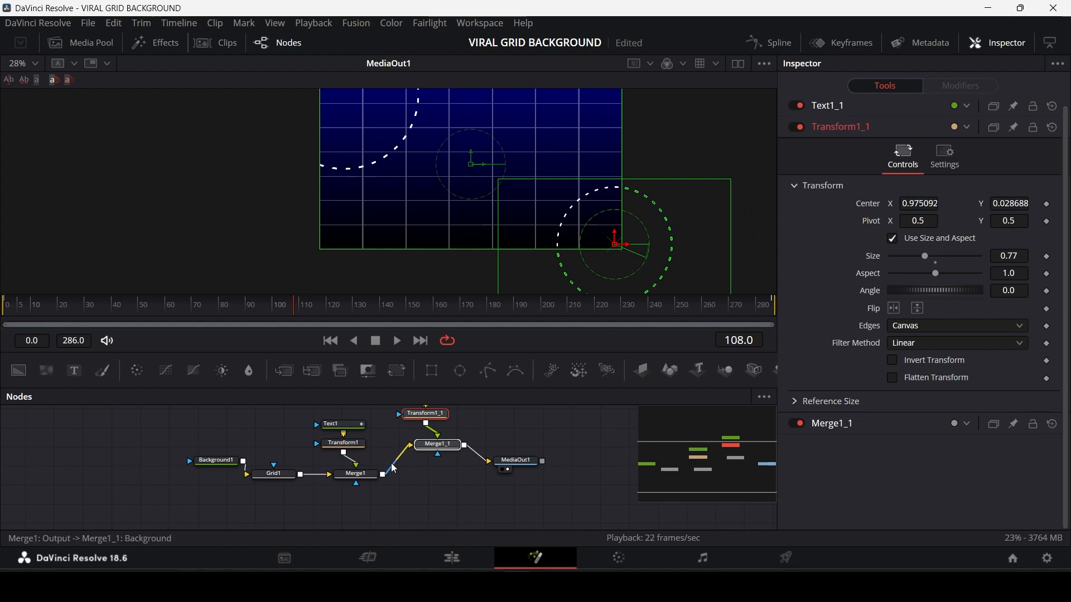
Step: Lower Merge1's Blend to 0.37 and Merge1_1's Blend to 0.3
click(355, 473)
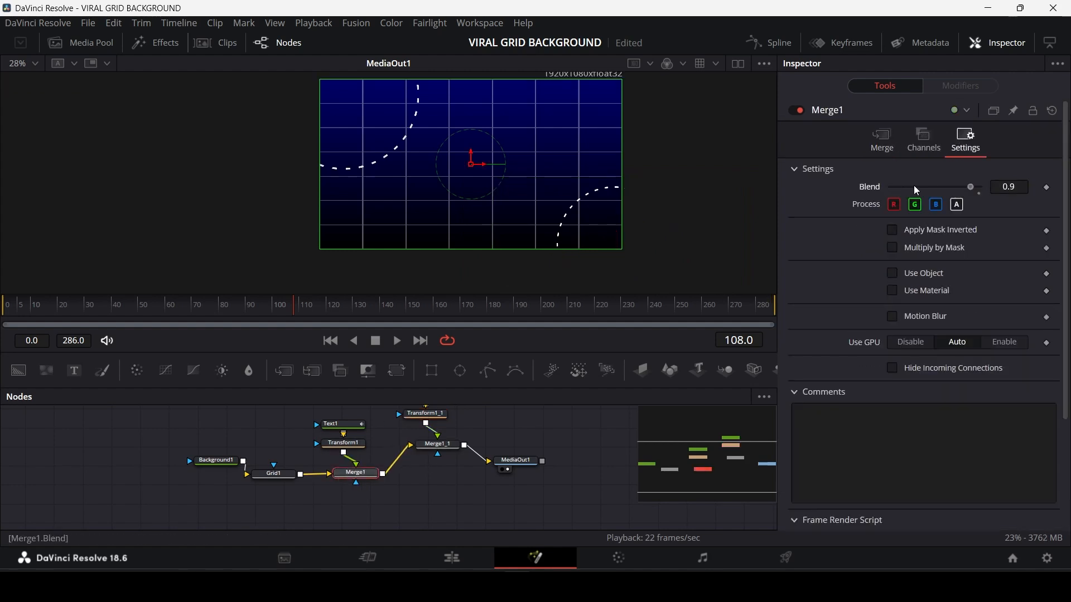
drag(970, 186, 924, 186)
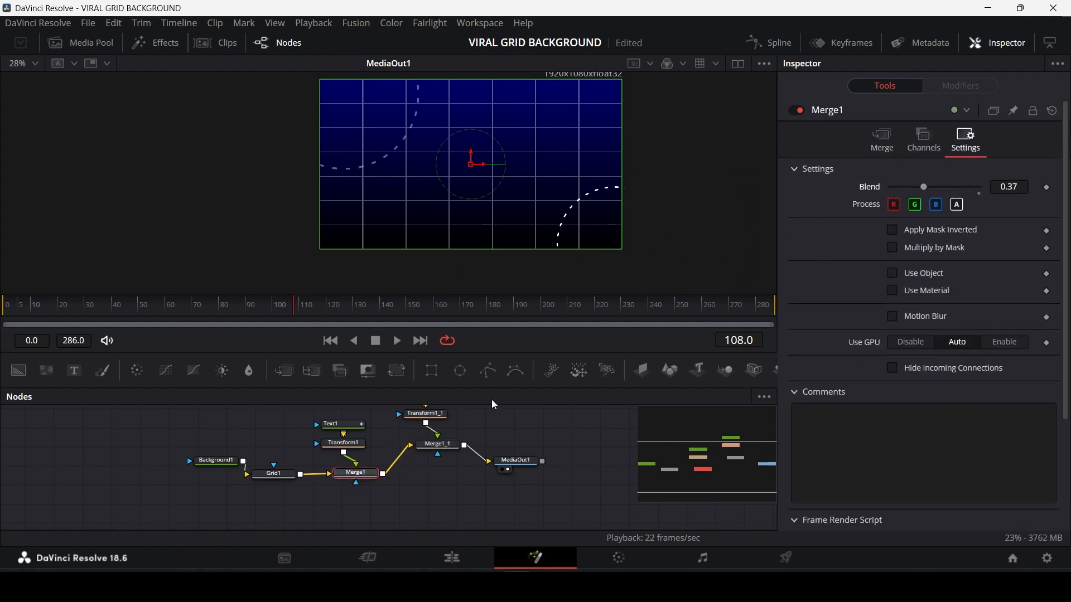
click(438, 444)
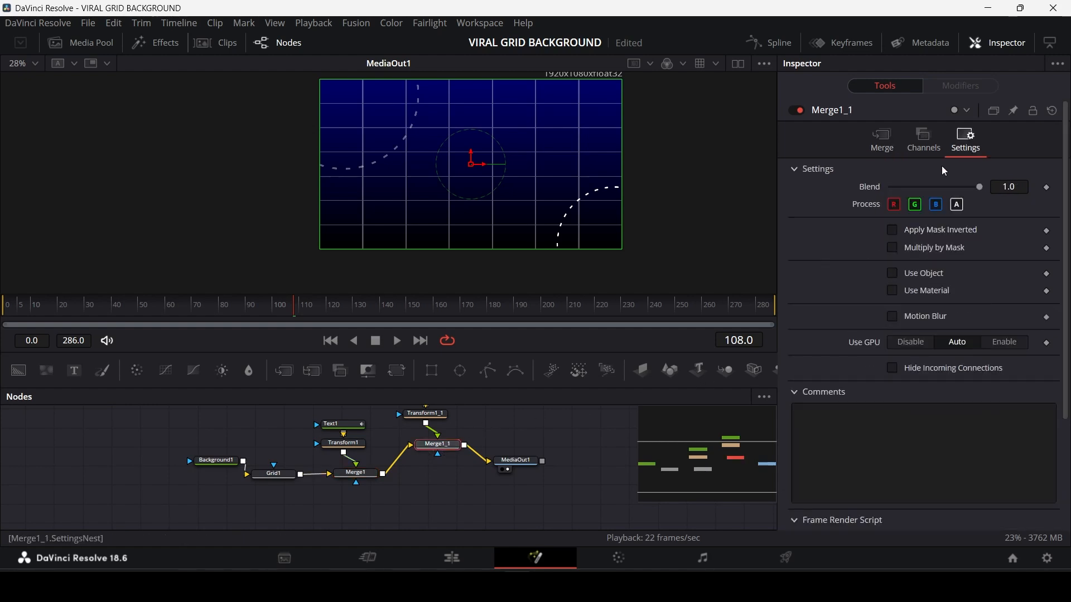
drag(978, 186, 918, 186)
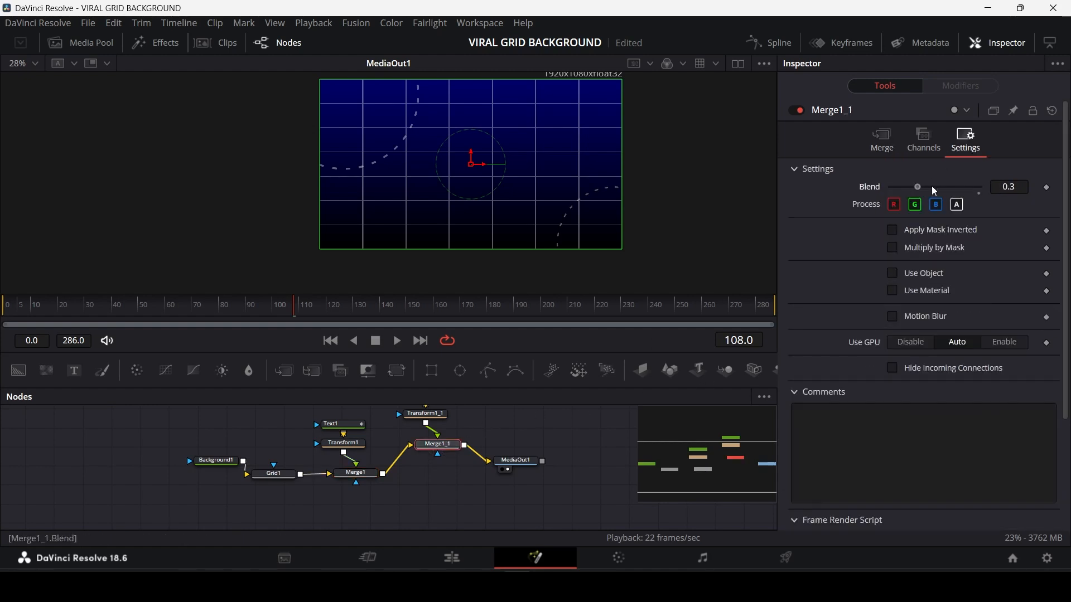
click(355, 473)
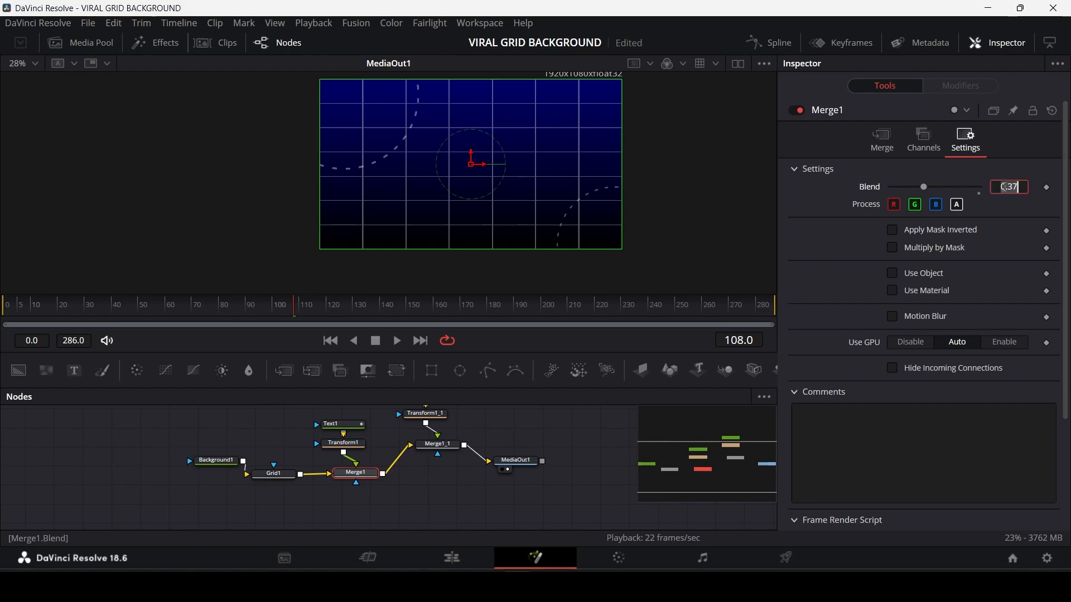